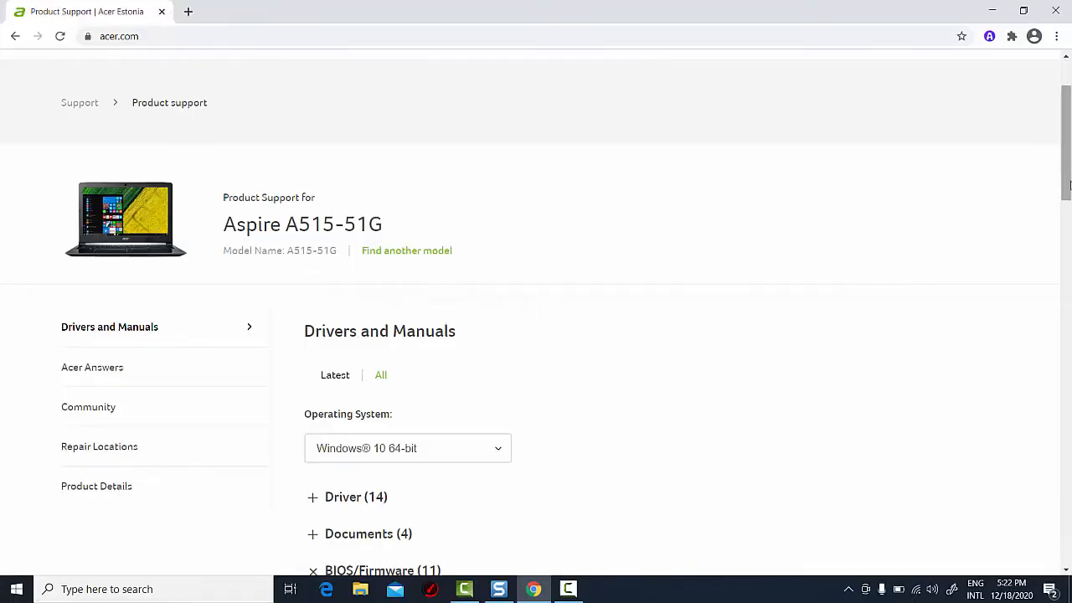
{"action": "scroll", "scroll_direction": "down", "scroll_amount": 3}
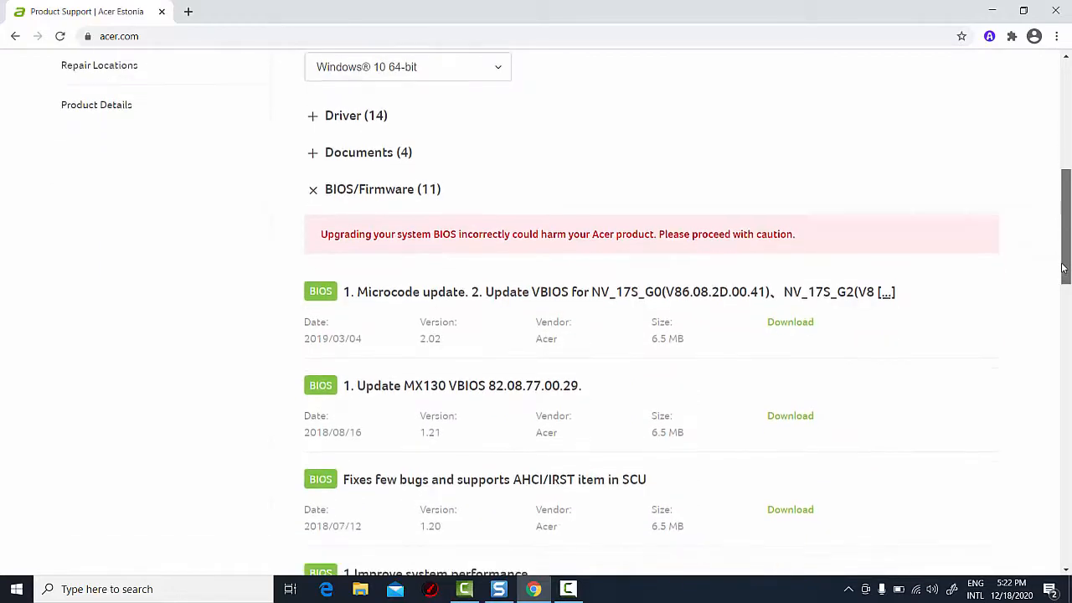